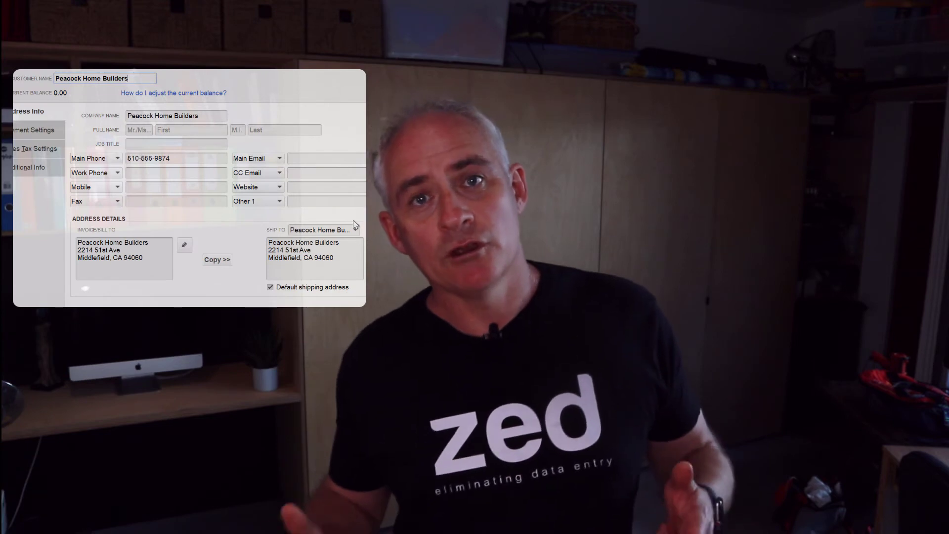
# - Switch to Zed Axis and show its Connection screen, still not connected to QuickBooks
pyautogui.click(355, 230)
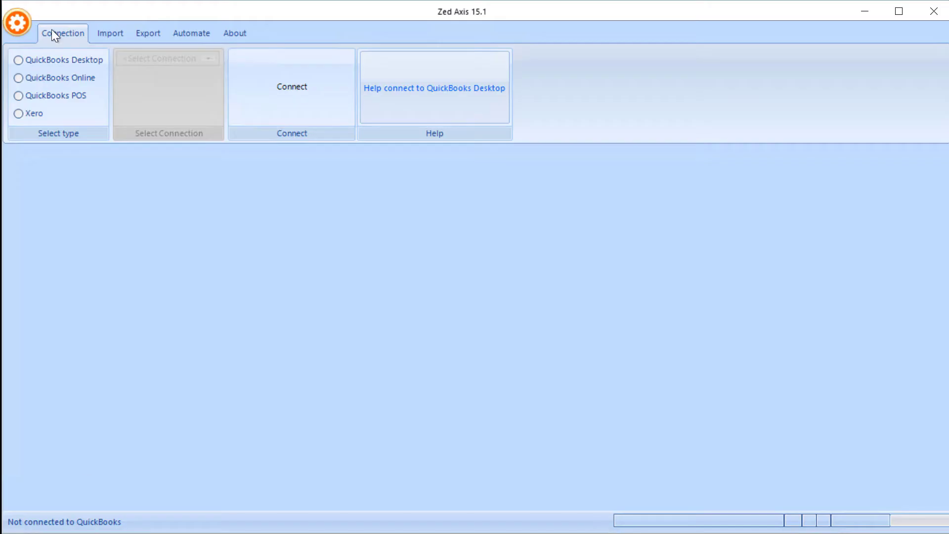
# - Connect to QuickBooks Desktop and load 'Customer multiple ShipToAddress.txt' for import
pyautogui.click(18, 60)
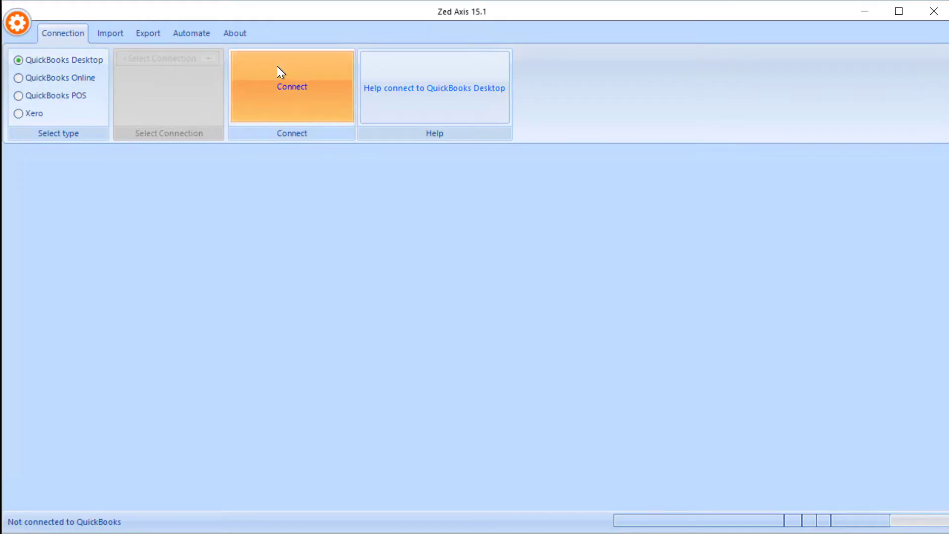
pyautogui.click(111, 33)
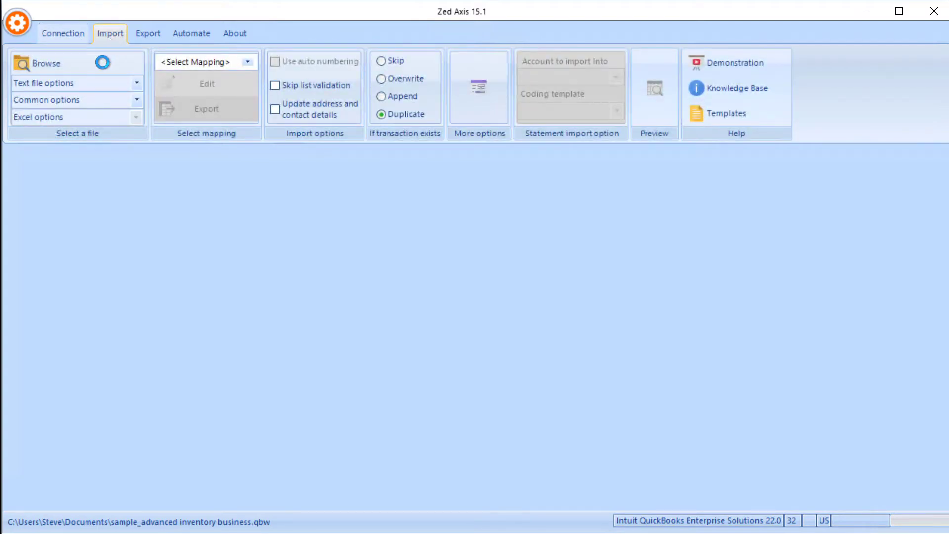
pyautogui.click(46, 63)
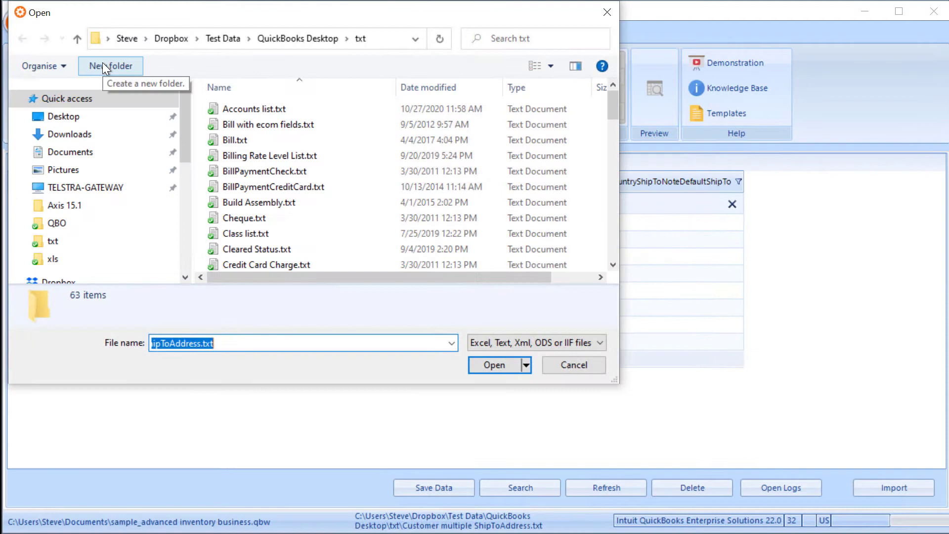
pyautogui.moveTo(612, 273)
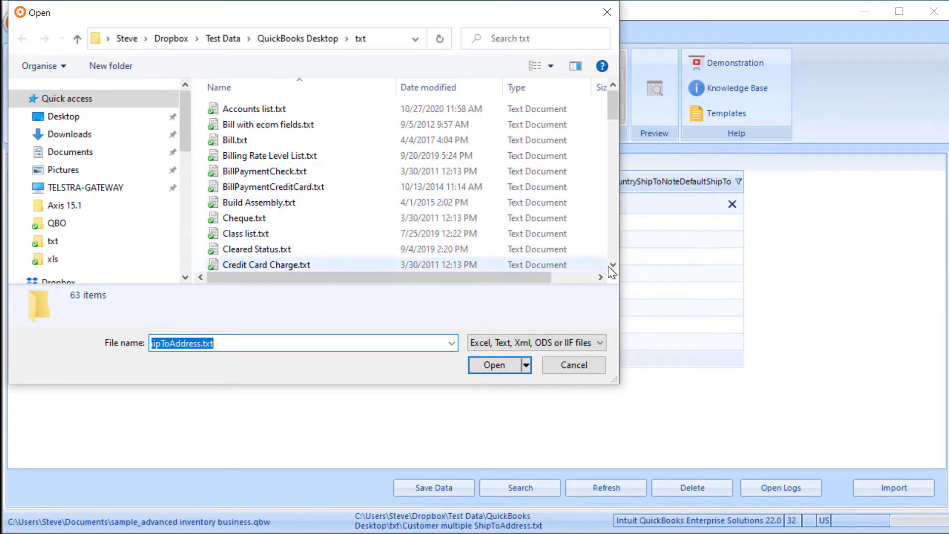
pyautogui.scroll(-3)
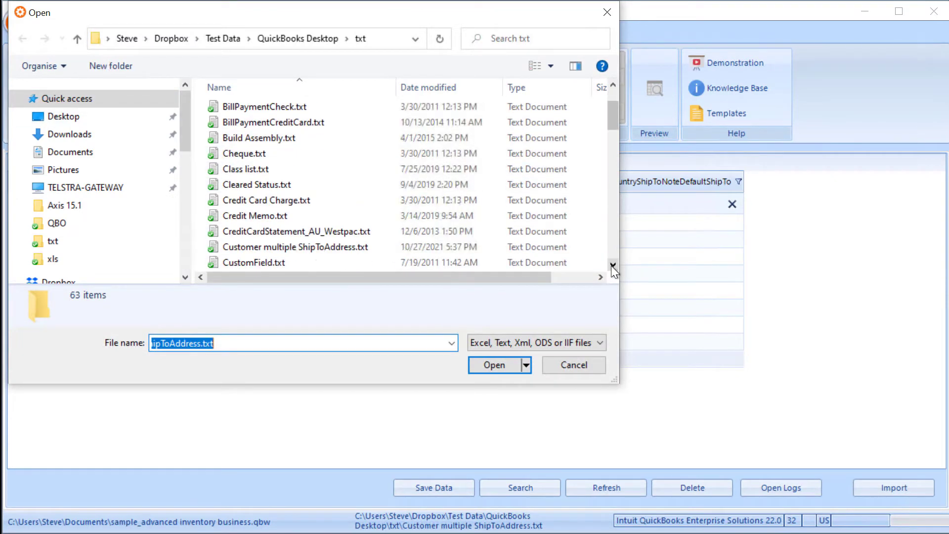
pyautogui.click(296, 247)
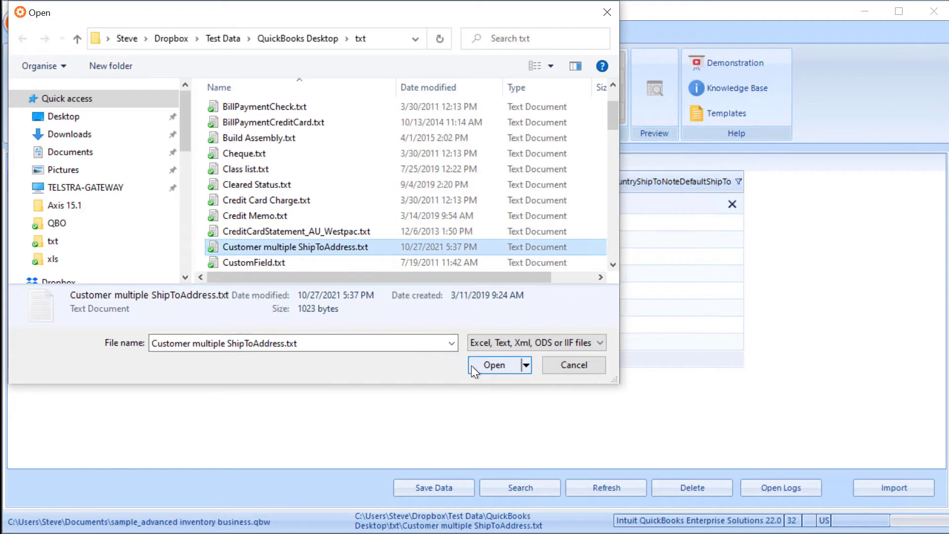
pyautogui.click(494, 364)
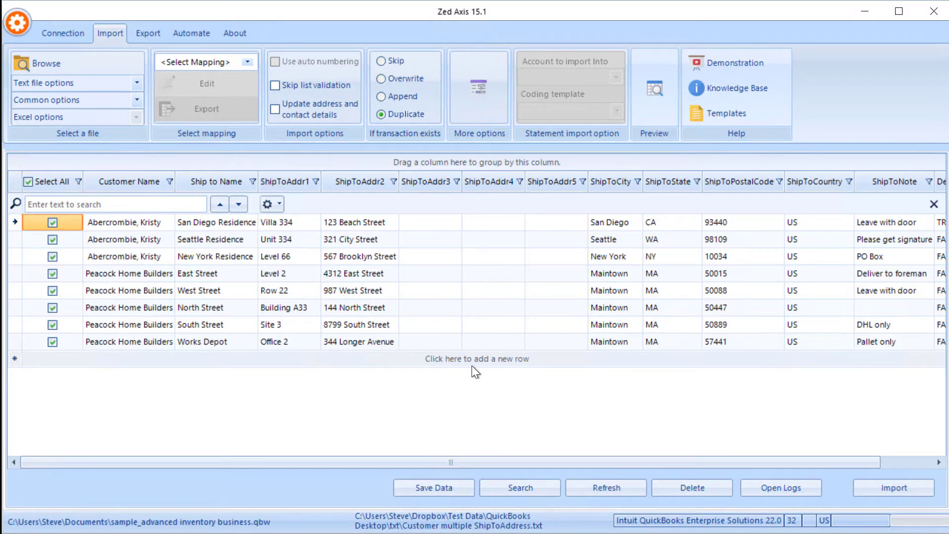
pyautogui.moveTo(127, 181)
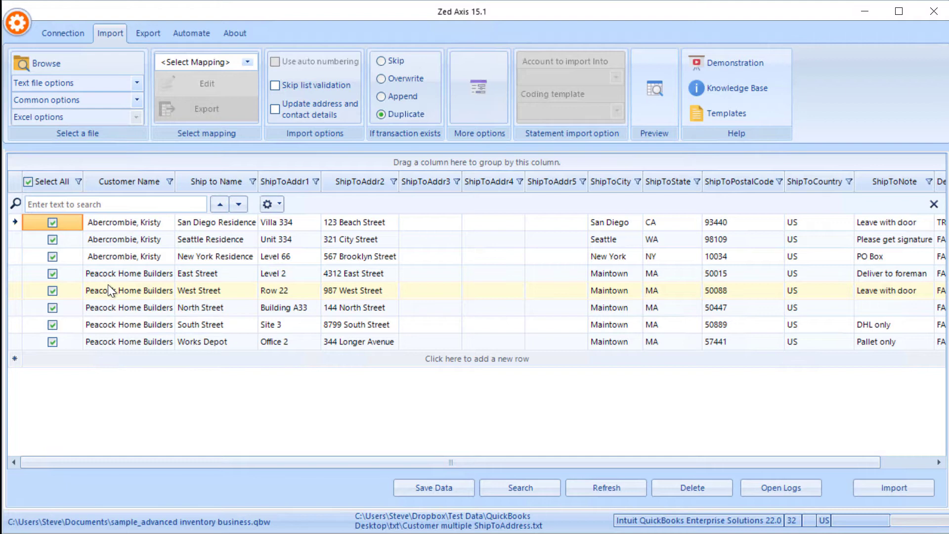
pyautogui.moveTo(232, 193)
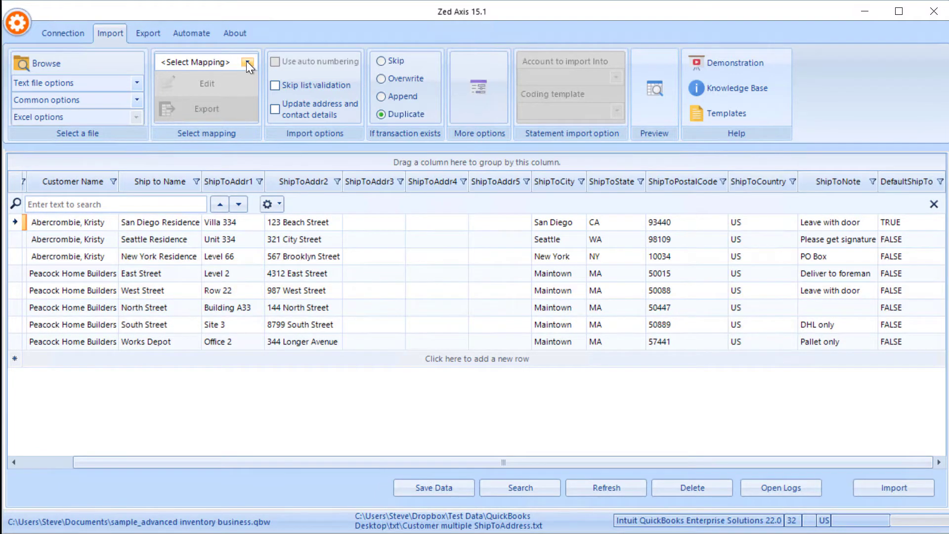
# - Create a new column mapping with Customer as the transaction type
pyautogui.click(247, 62)
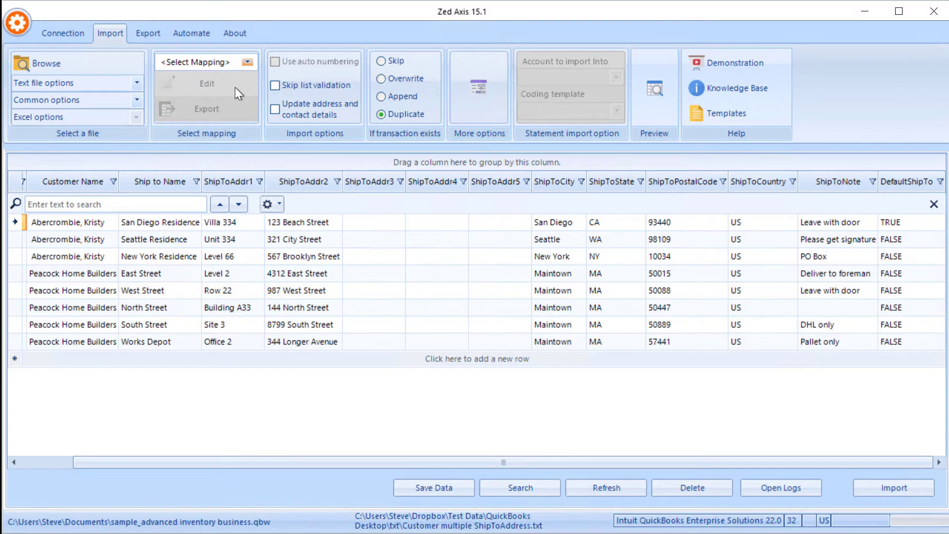
pyautogui.click(206, 84)
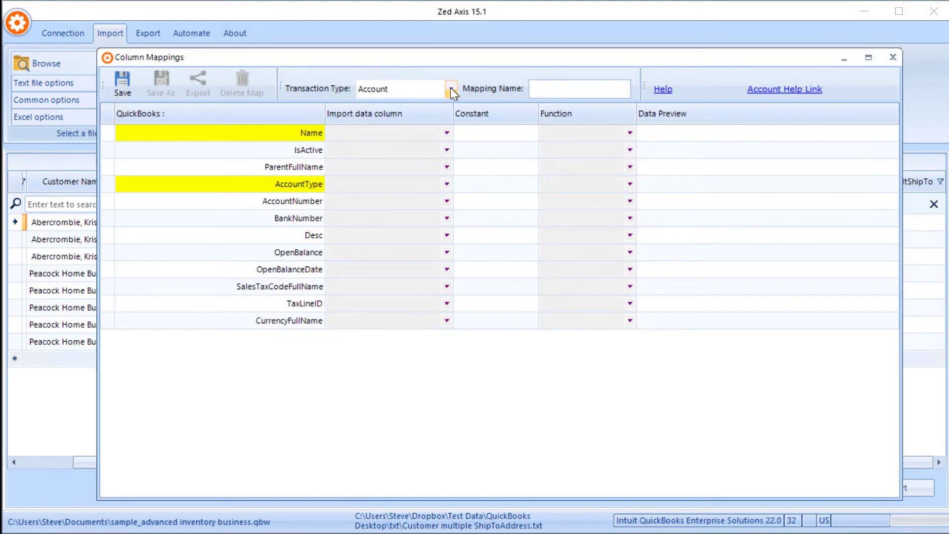
pyautogui.click(450, 88)
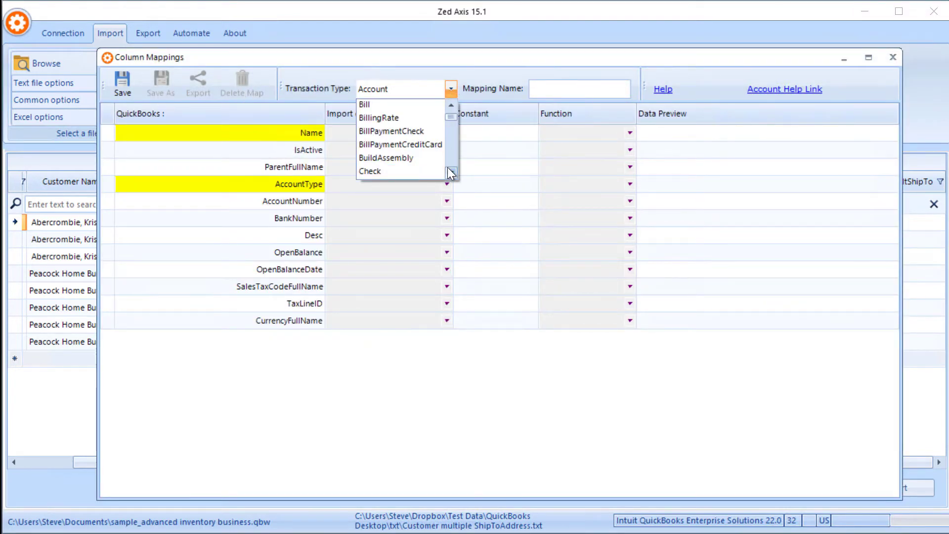
pyautogui.scroll(-3)
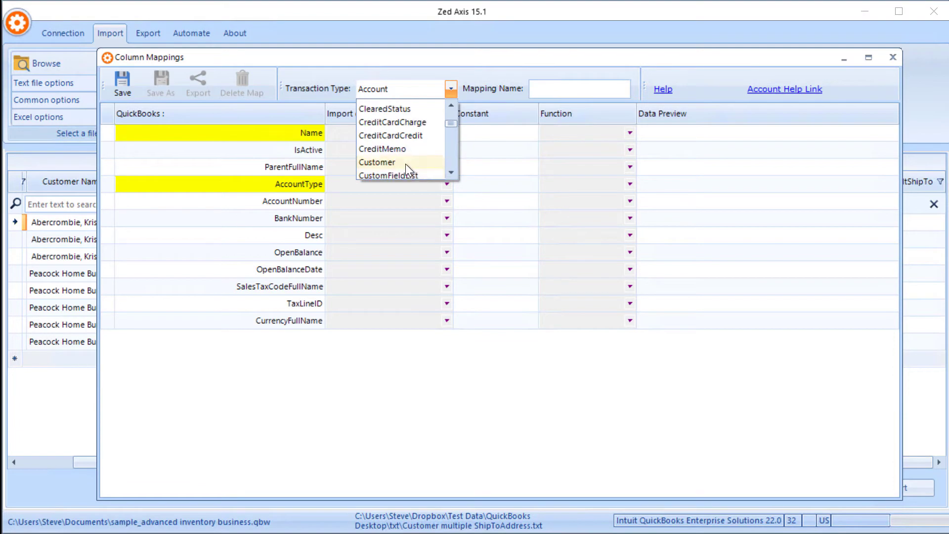
pyautogui.click(377, 162)
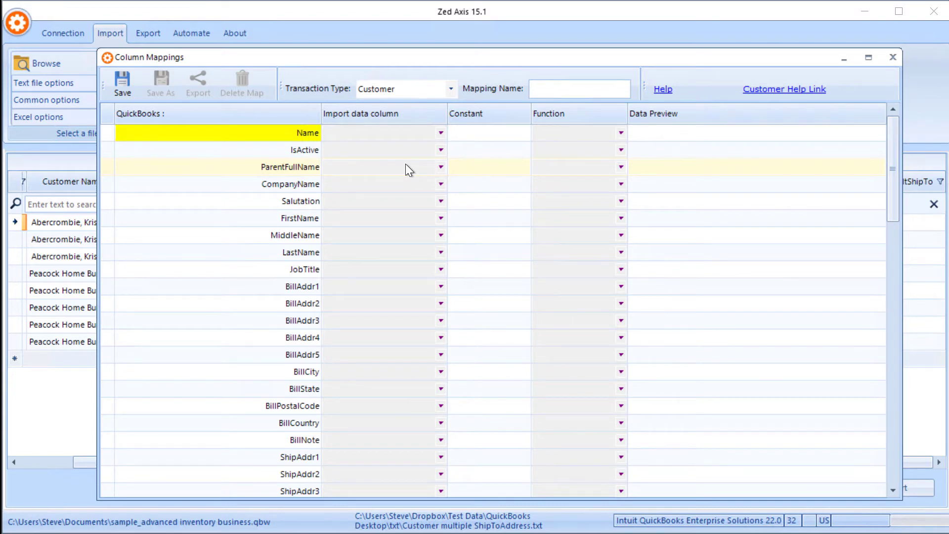
pyautogui.moveTo(389, 67)
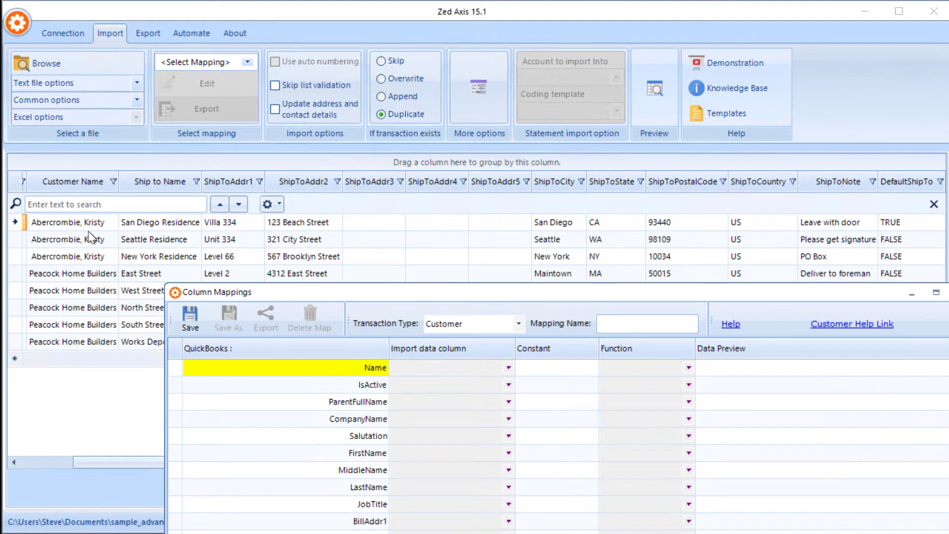
pyautogui.moveTo(100, 239)
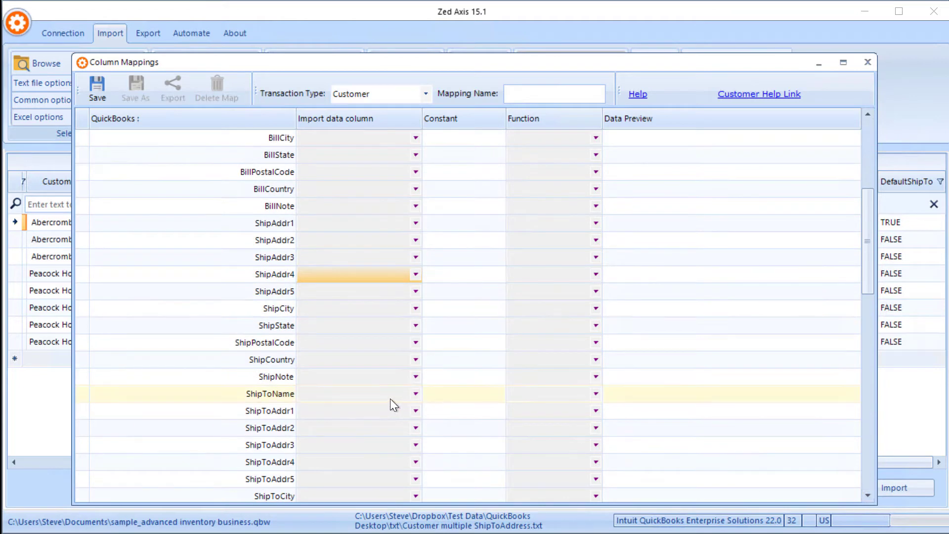
# - Map ShipToName, ShipToAddr1, ShipToAddr2 and ShipToAddr3 to their matching file columns
pyautogui.click(415, 393)
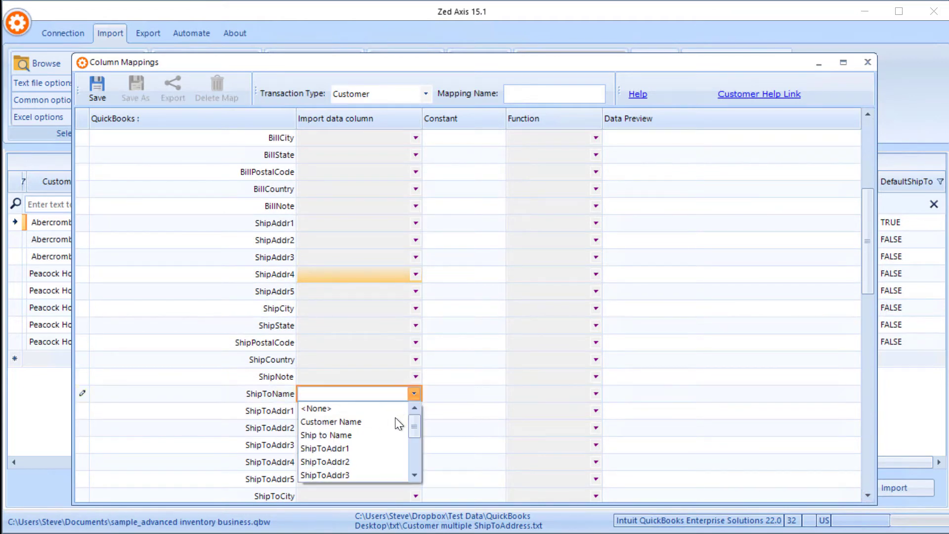
pyautogui.click(326, 434)
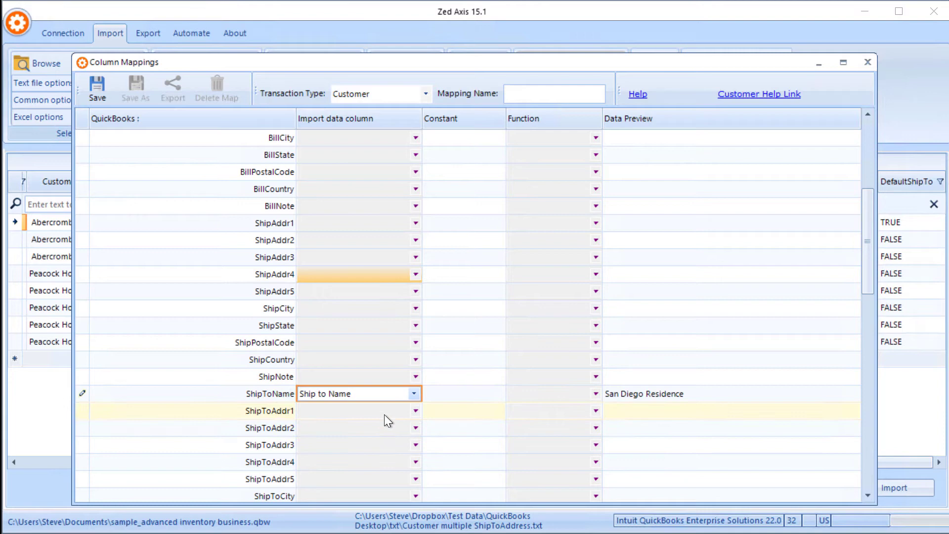
pyautogui.click(415, 410)
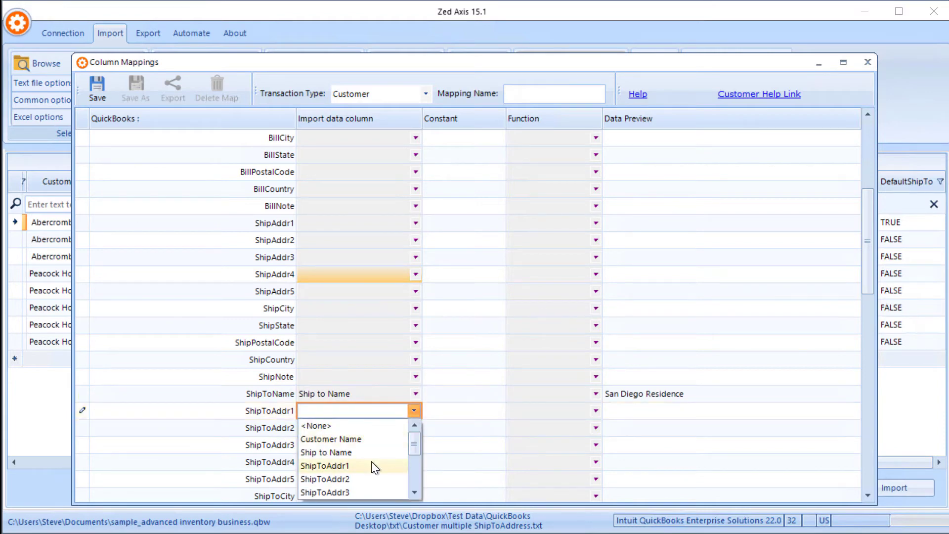
pyautogui.click(325, 465)
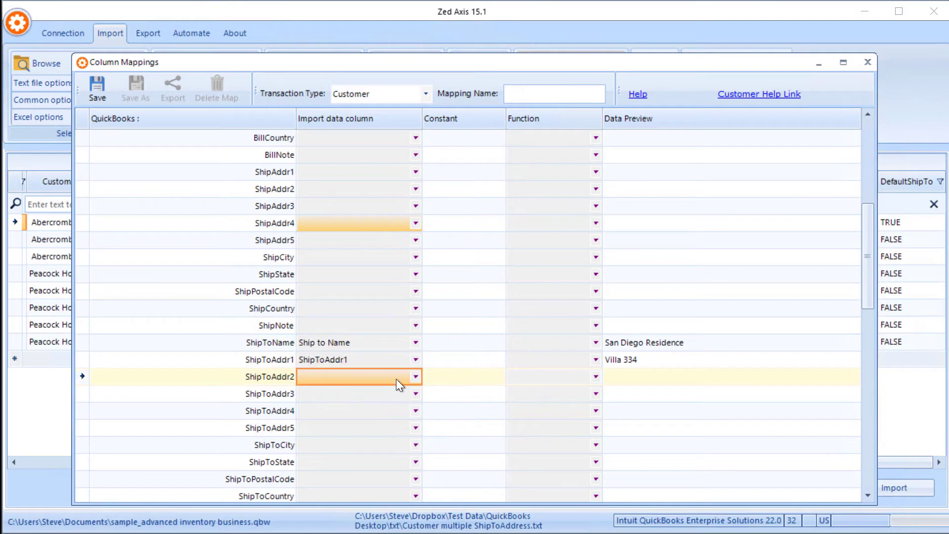
pyautogui.click(414, 376)
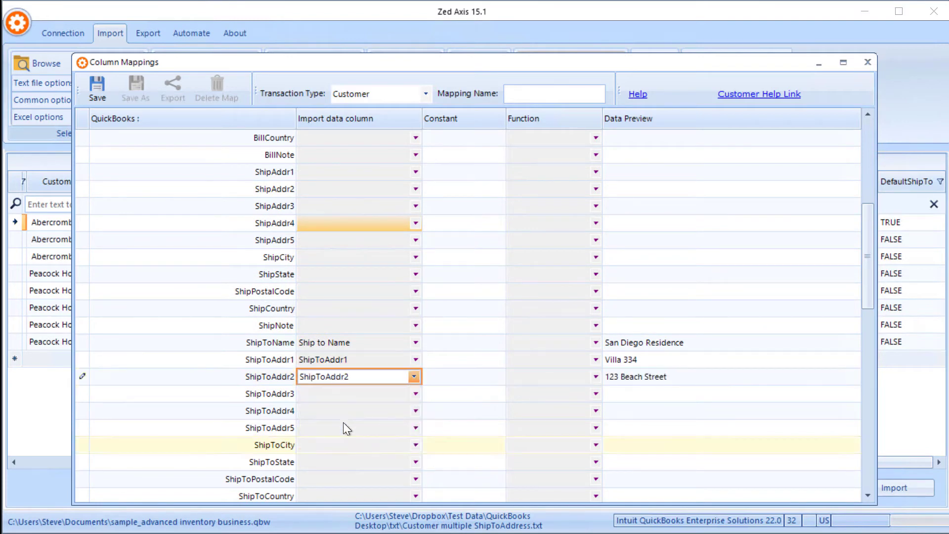
pyautogui.click(415, 393)
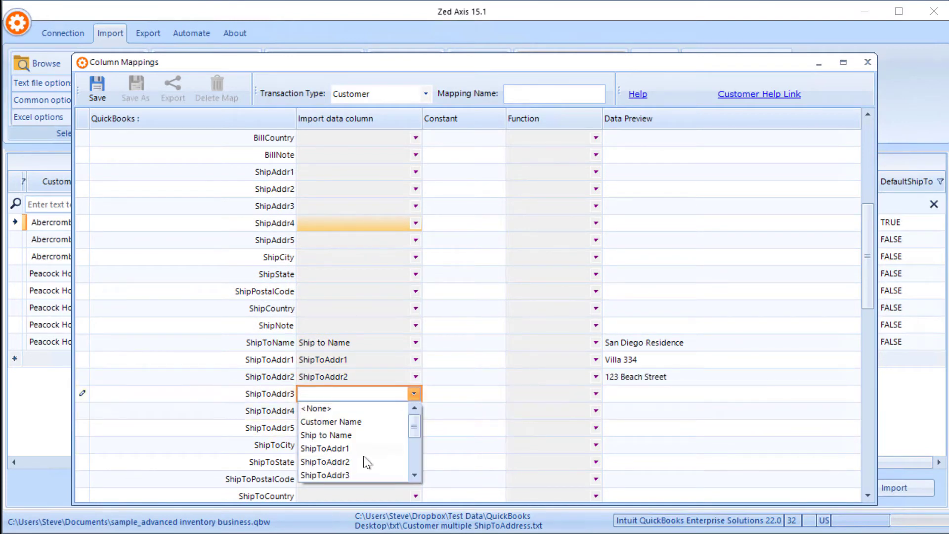
# - Map ShipToCity and the remaining ship-to fields, and start typing the mapping name 'Ship'
pyautogui.scroll(-3)
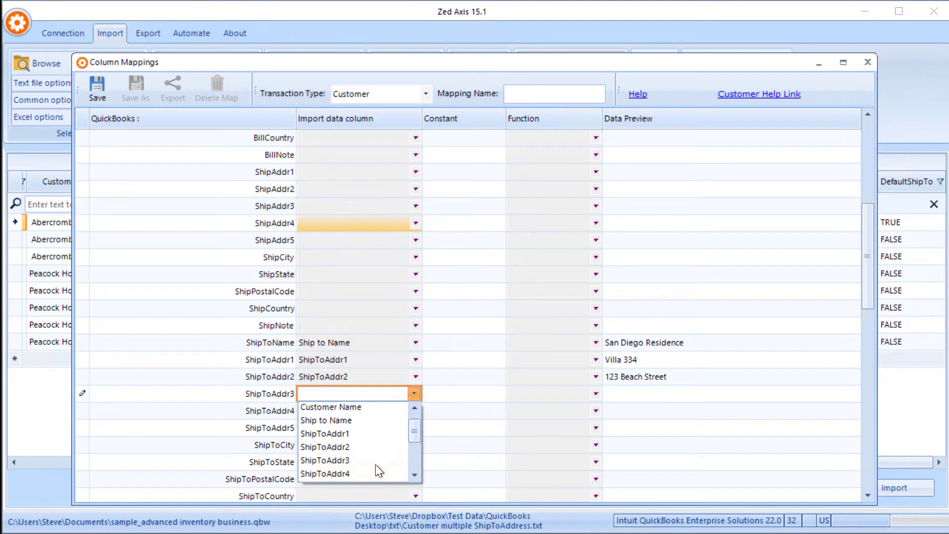
pyautogui.click(325, 460)
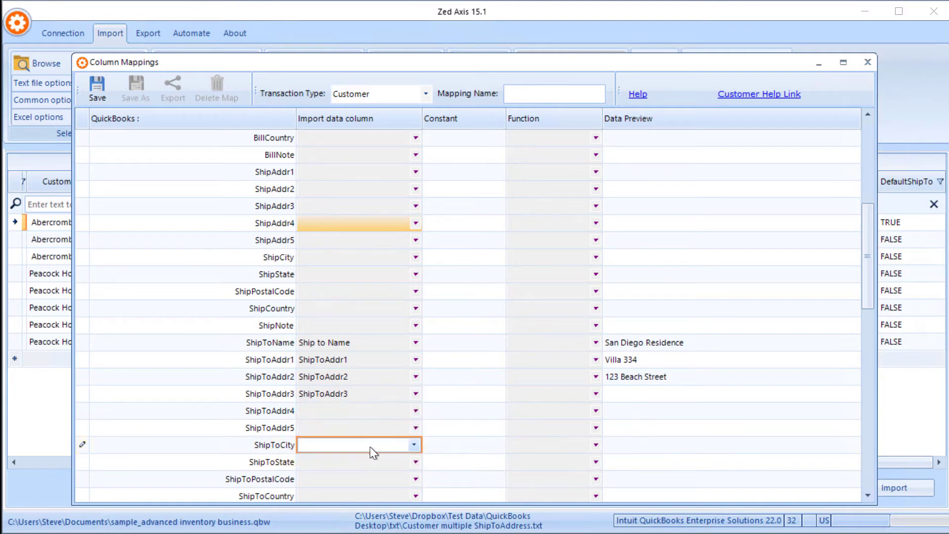
pyautogui.click(414, 444)
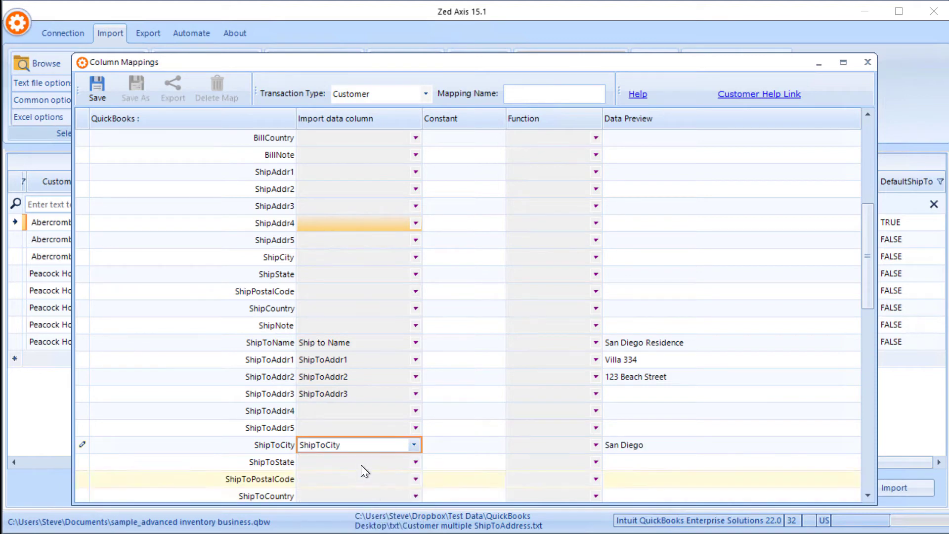
pyautogui.click(415, 461)
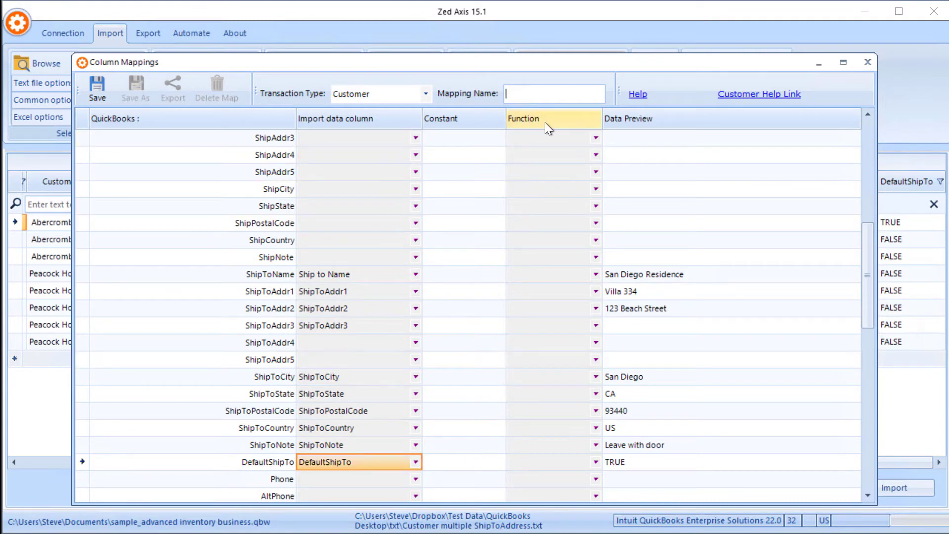
pyautogui.moveTo(557, 129)
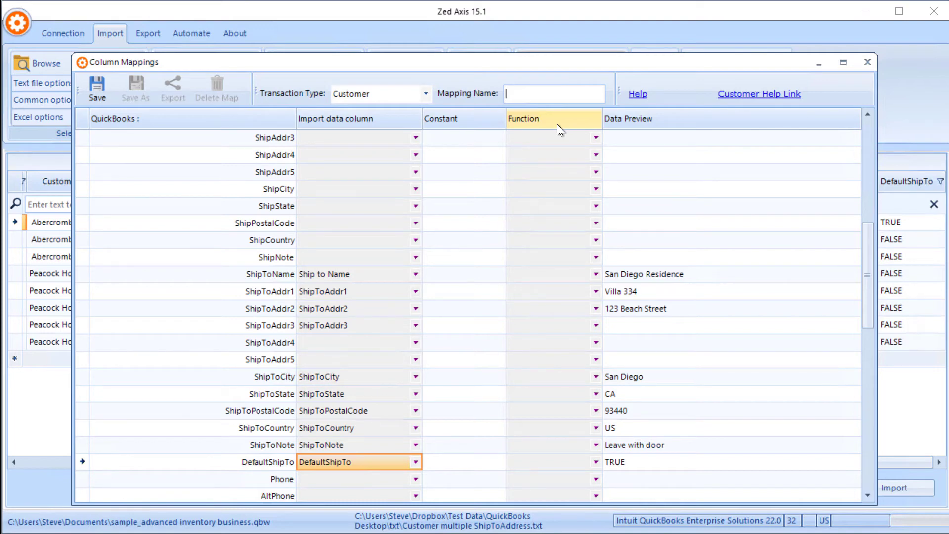
pyautogui.write('Ship To Addre')
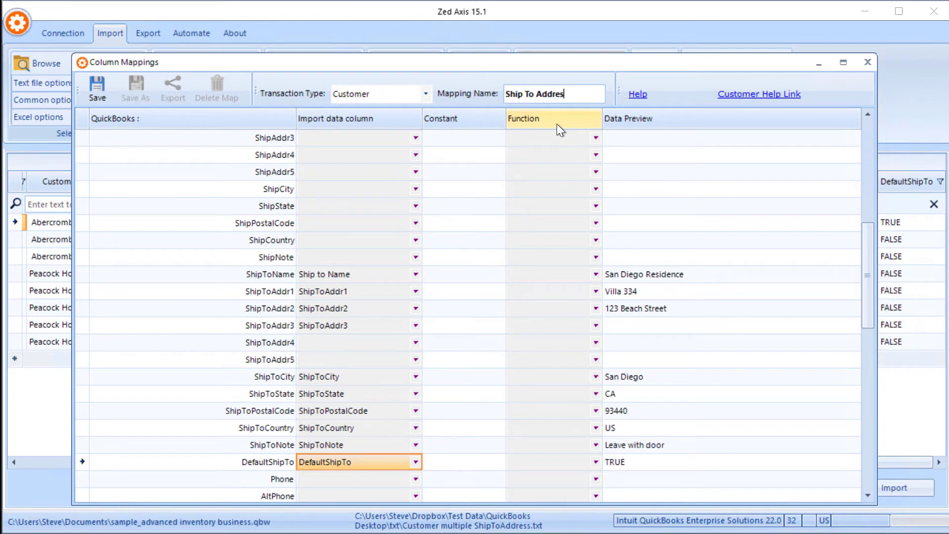
# - Complete the mapping name 'Ship To Addresses', save it and confirm
pyautogui.write('ses')
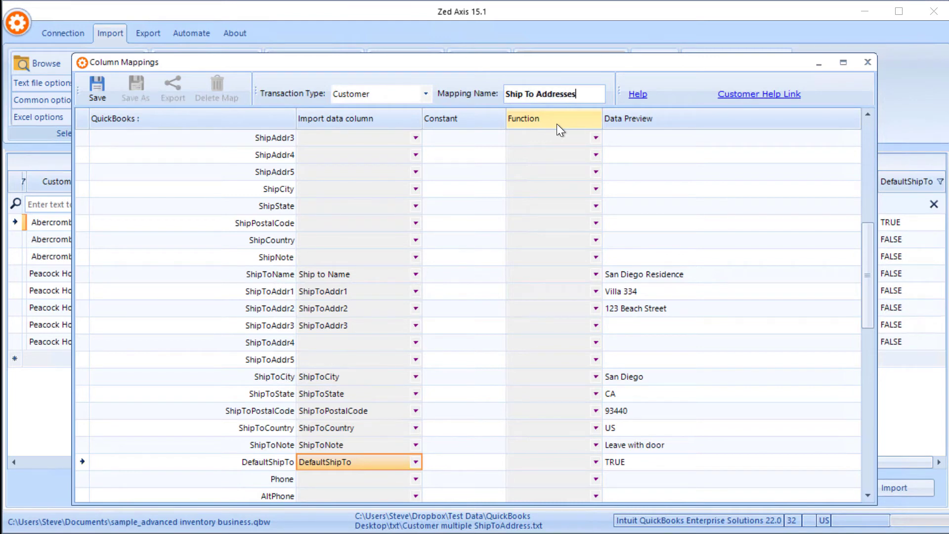
pyautogui.moveTo(579, 131)
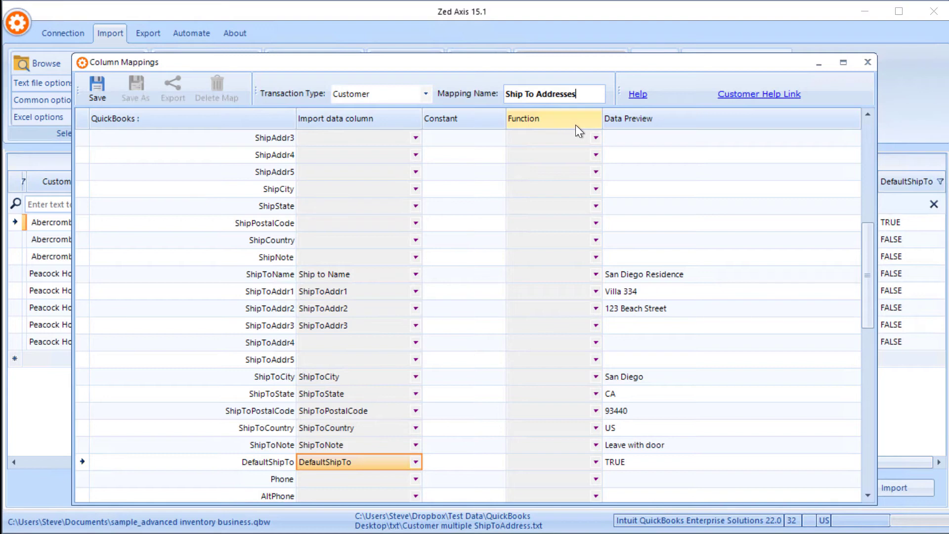
pyautogui.moveTo(755, 97)
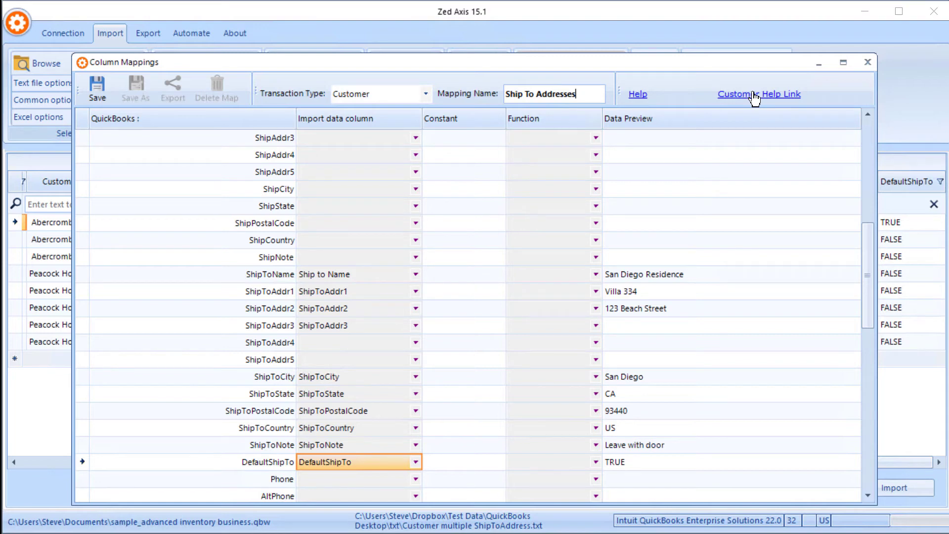
pyautogui.moveTo(108, 100)
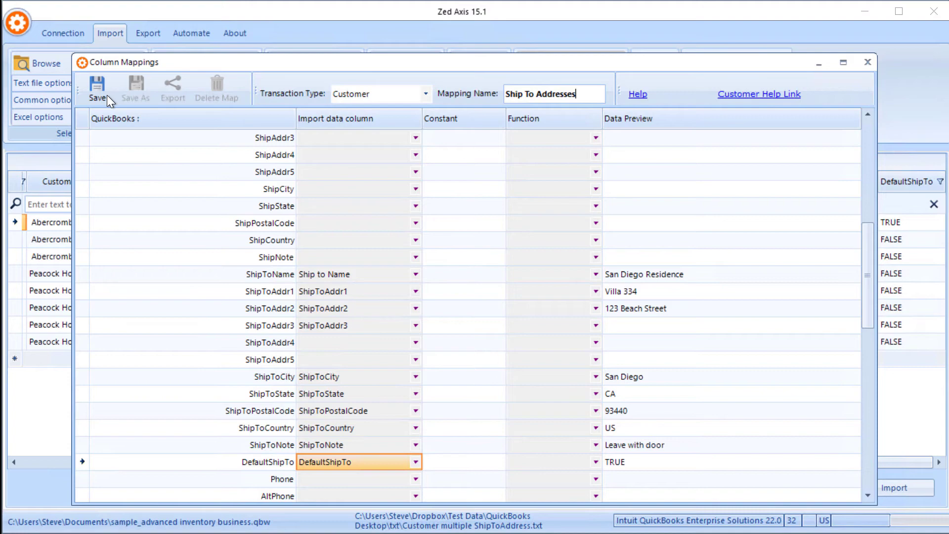
pyautogui.click(97, 88)
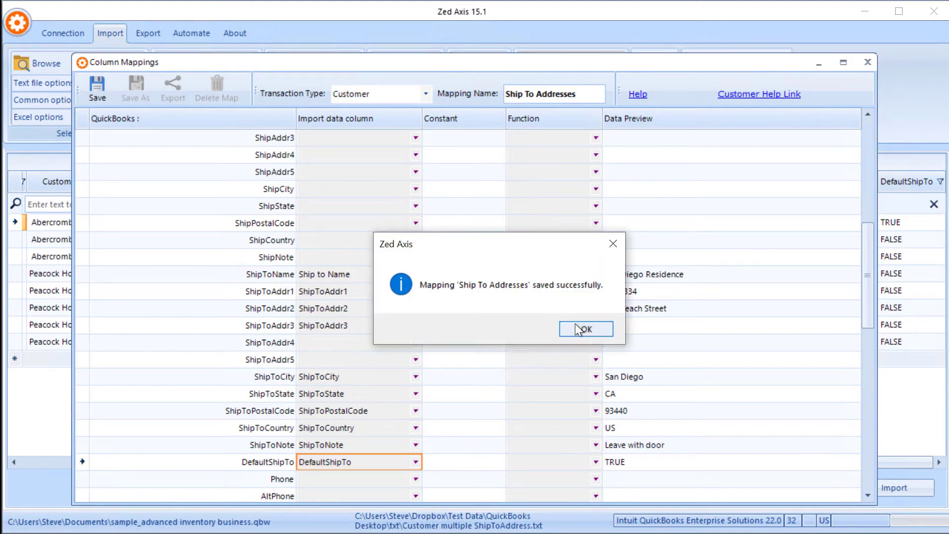
pyautogui.click(585, 329)
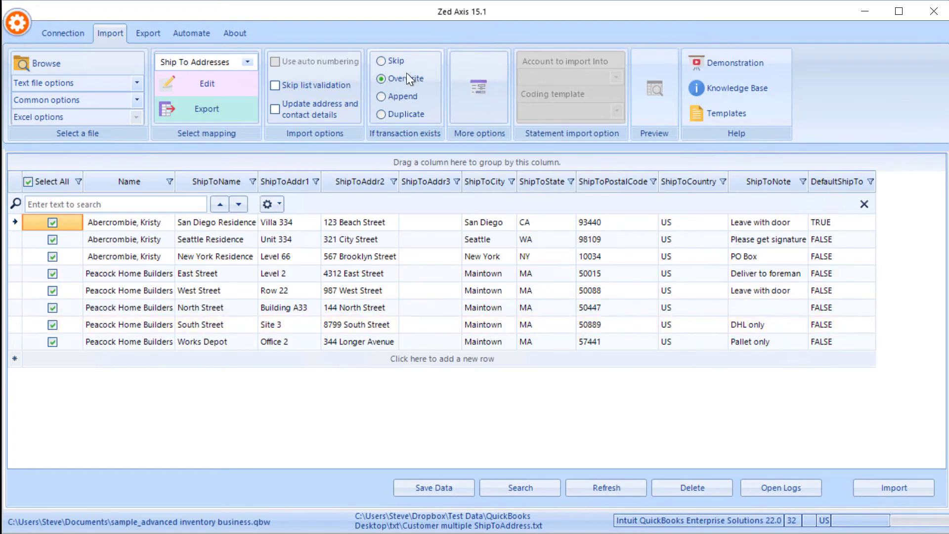
pyautogui.moveTo(404, 89)
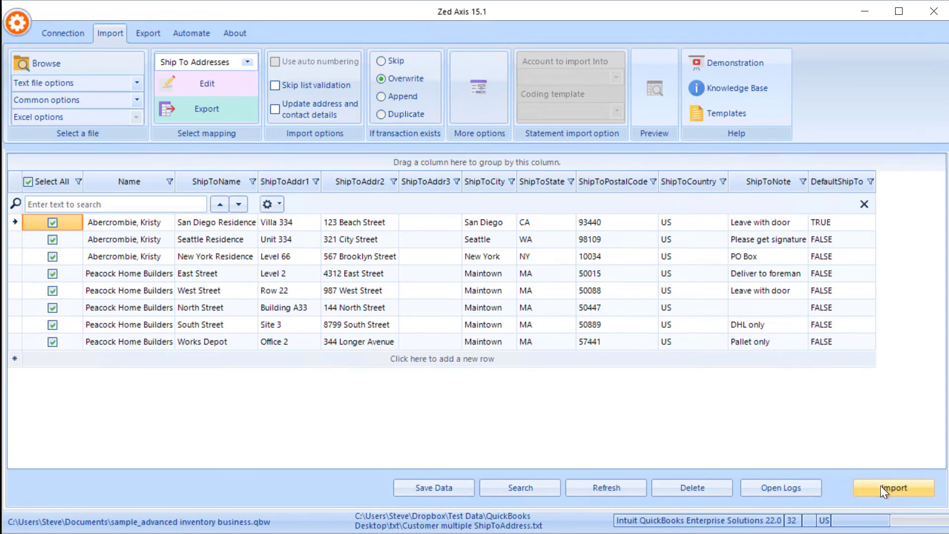
# - Import the eight customer ship-to records into QuickBooks using the Ship To Addresses mapping
pyautogui.click(893, 487)
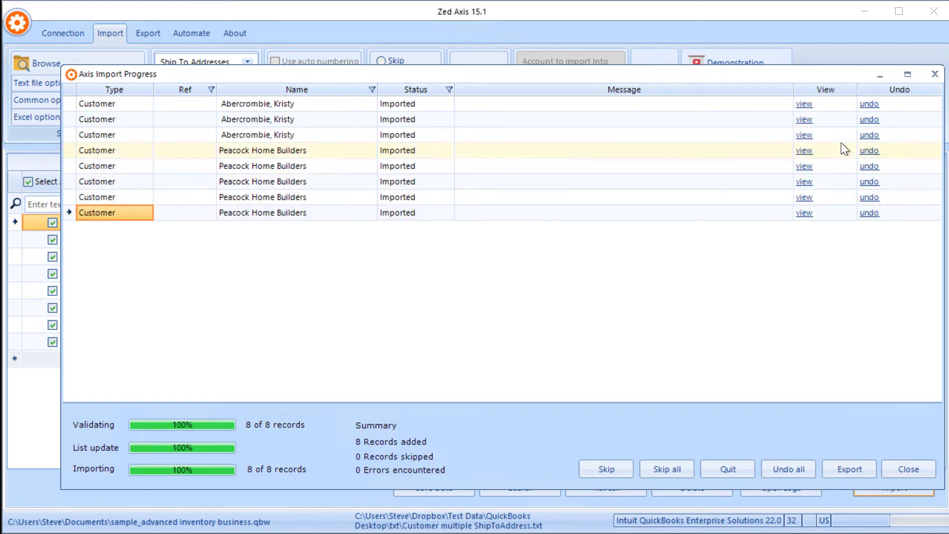
pyautogui.moveTo(803, 104)
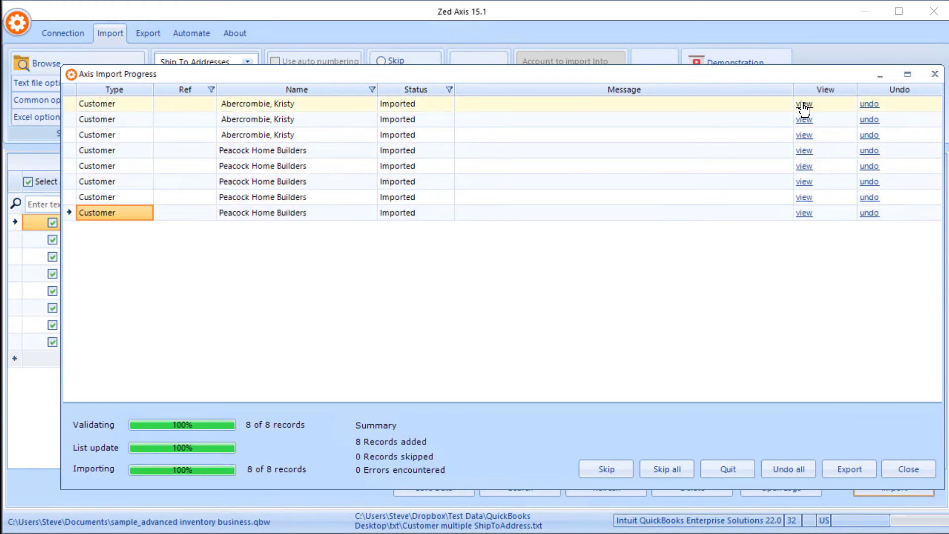
pyautogui.moveTo(806, 114)
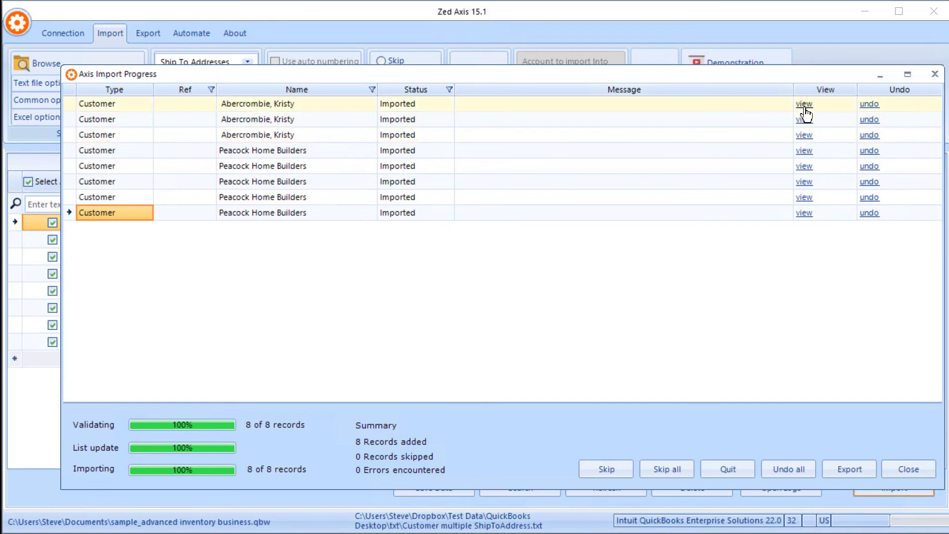
pyautogui.click(907, 468)
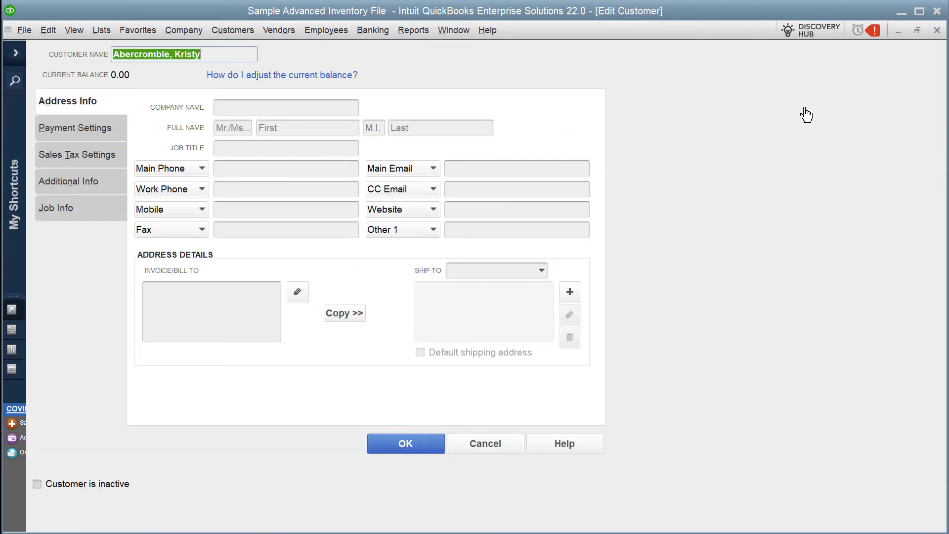
pyautogui.moveTo(192, 153)
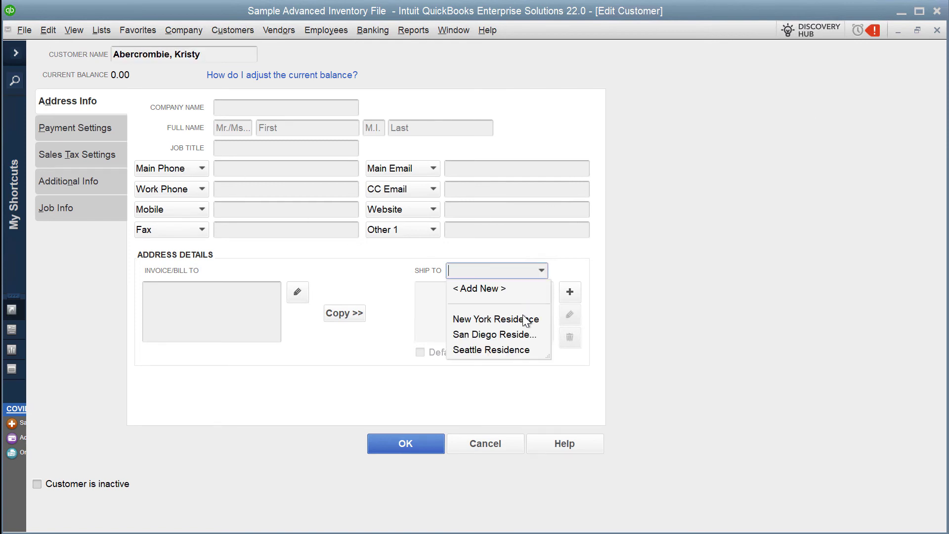
pyautogui.click(491, 319)
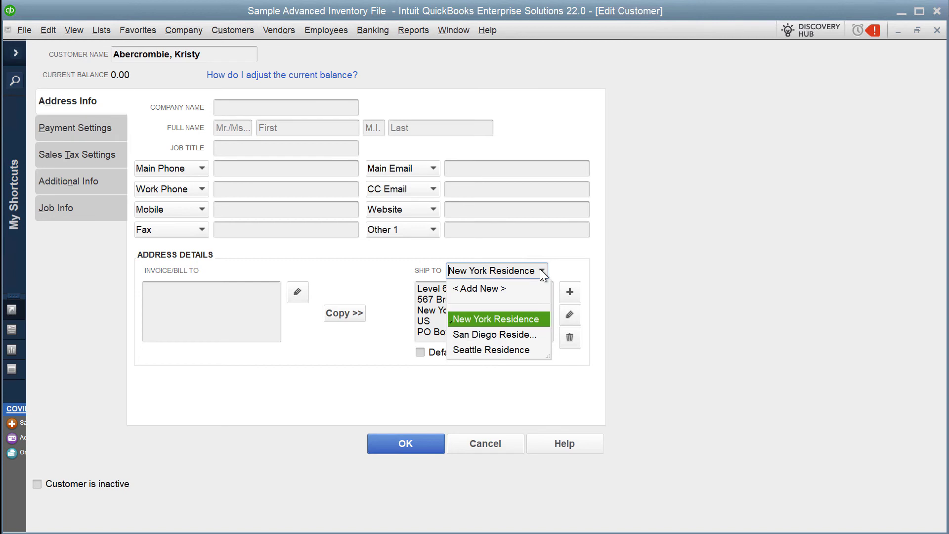
pyautogui.click(495, 334)
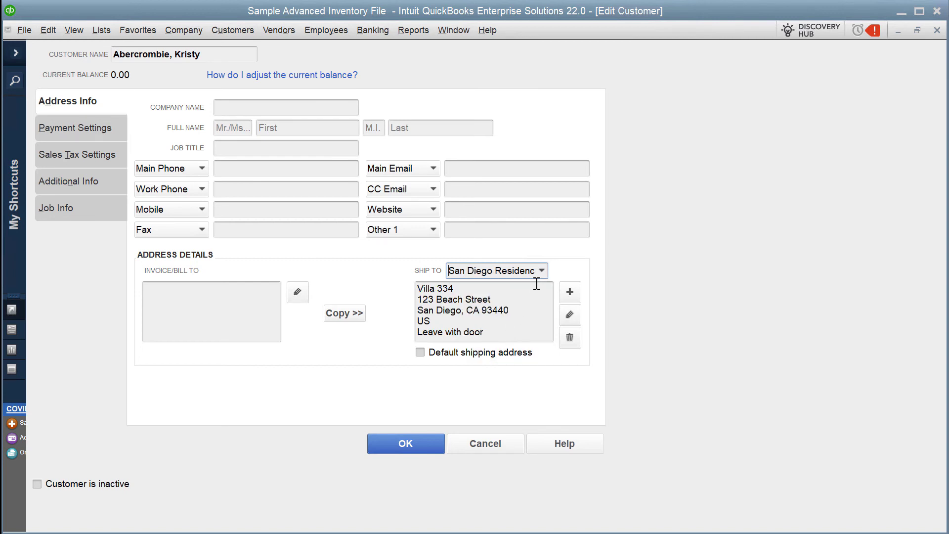
pyautogui.click(542, 271)
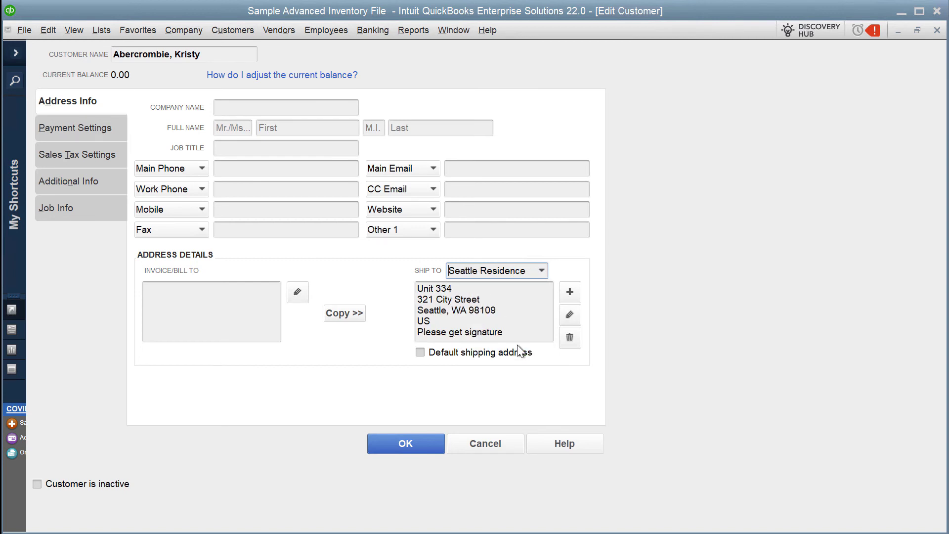
pyautogui.moveTo(939, 45)
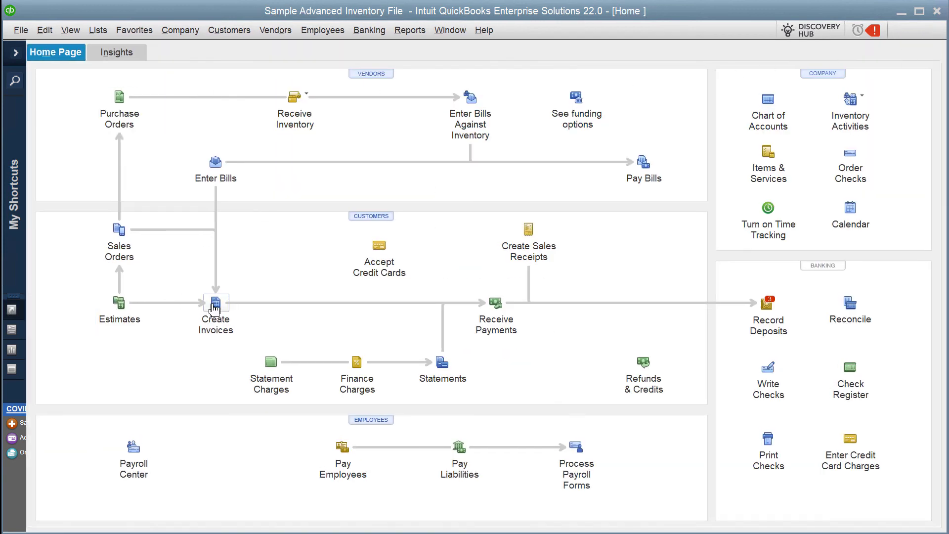
# - Create an invoice for Abercrombie, Kristy shipping to New York Residence
pyautogui.click(216, 302)
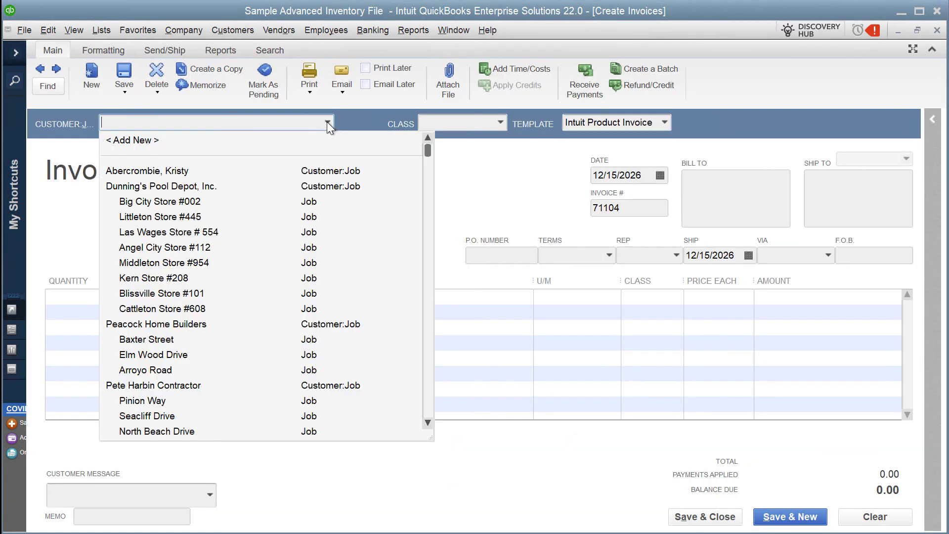
pyautogui.click(147, 170)
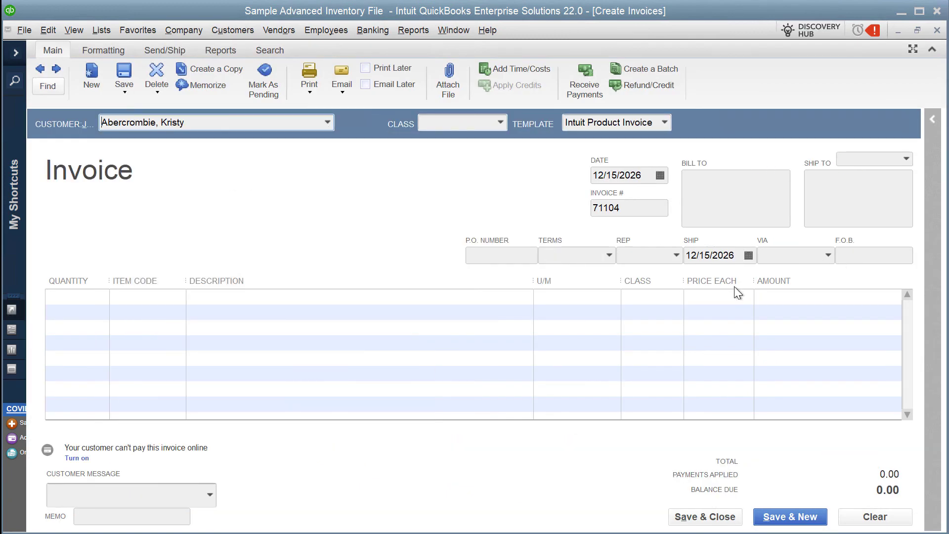
pyautogui.click(905, 158)
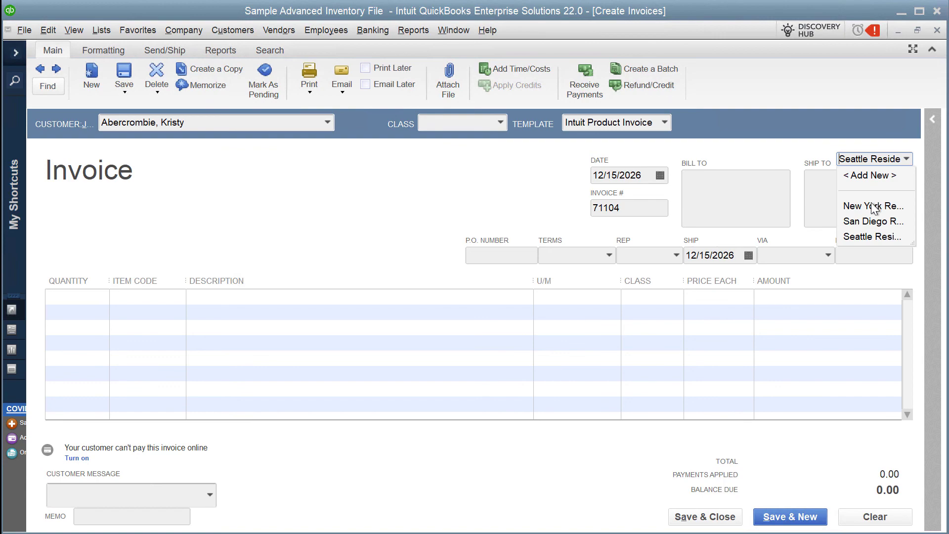
pyautogui.click(872, 206)
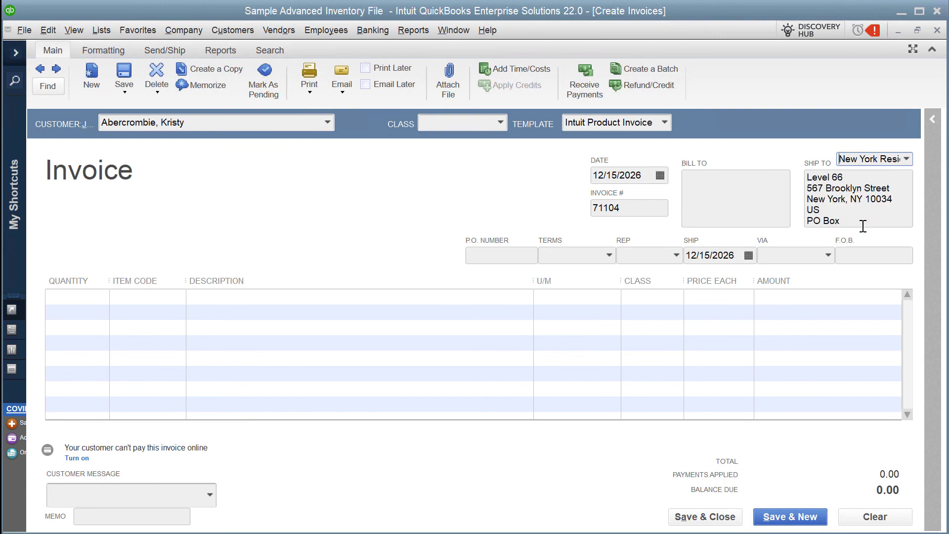